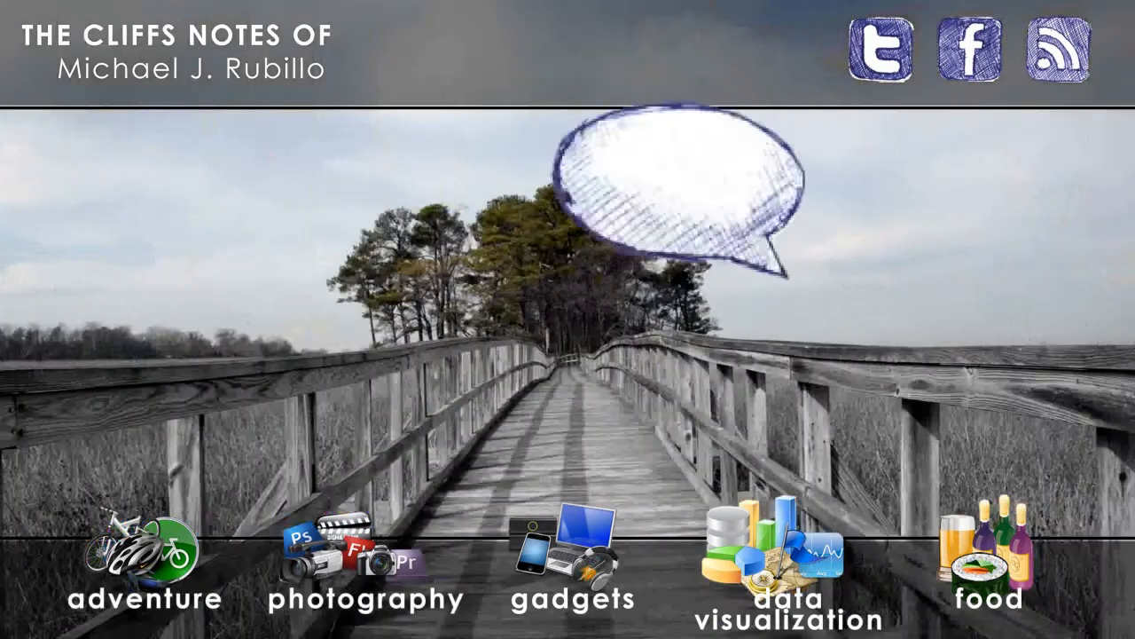
left_click(883, 50)
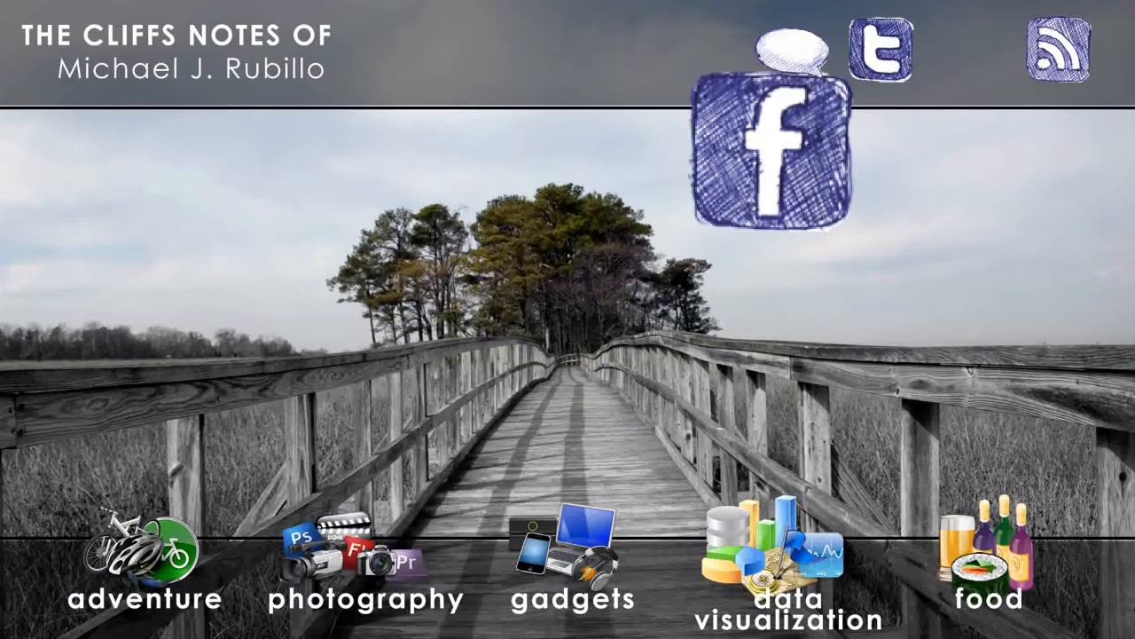
left_click(1057, 51)
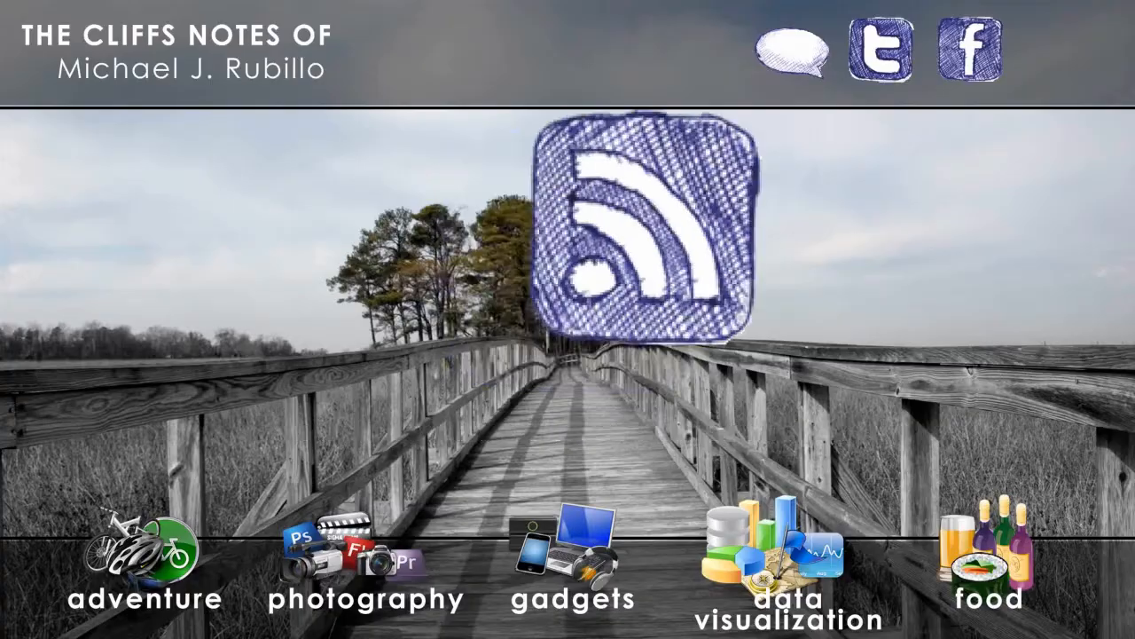